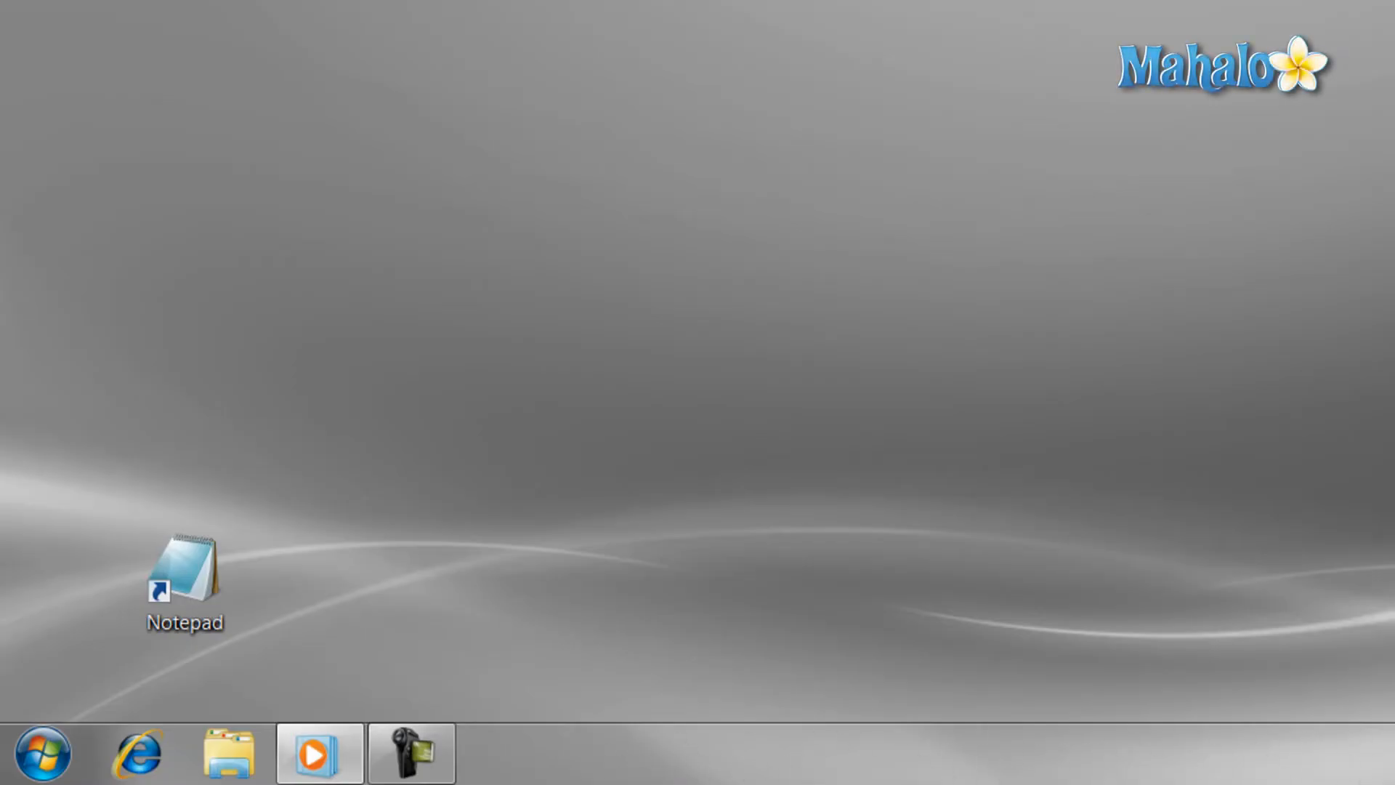
mouse_move(751, 770)
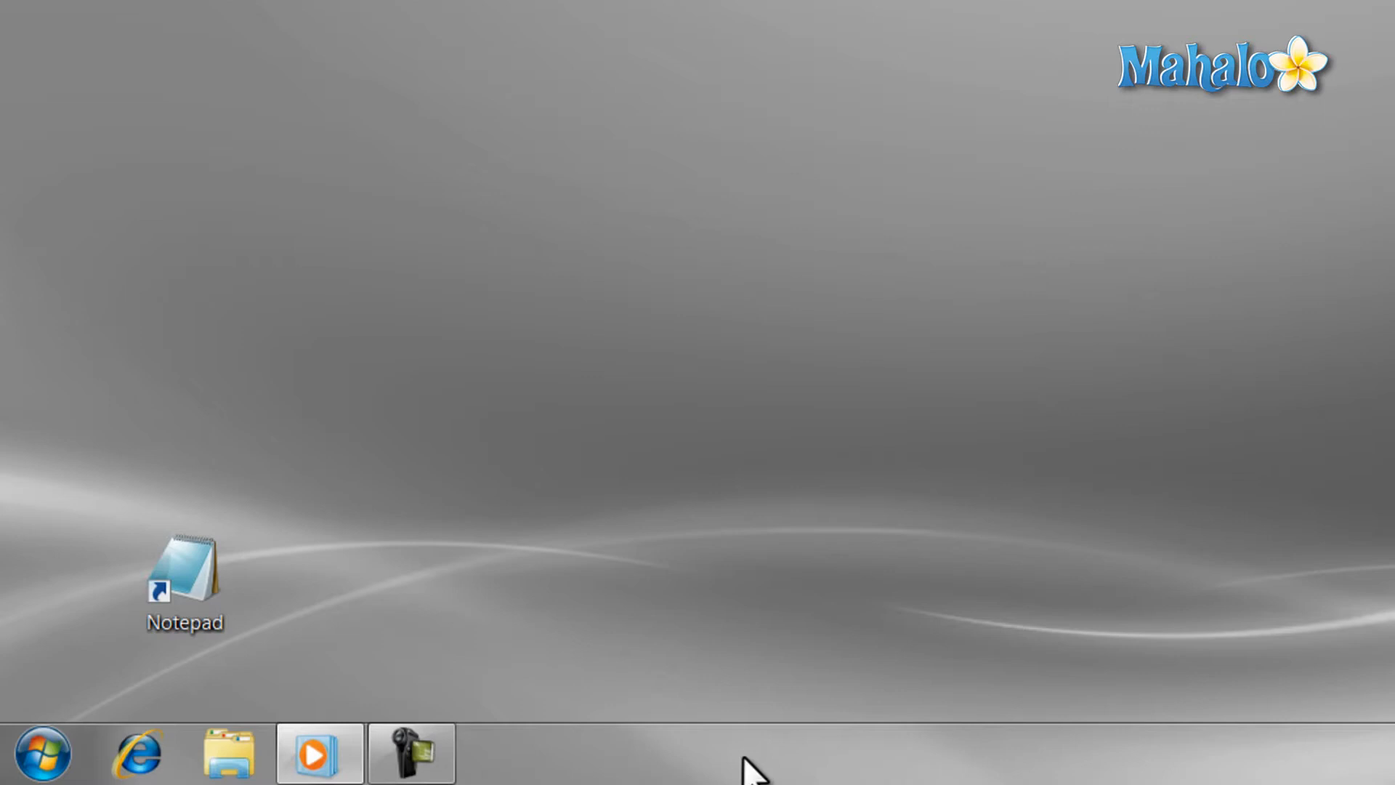
mouse_move(574, 770)
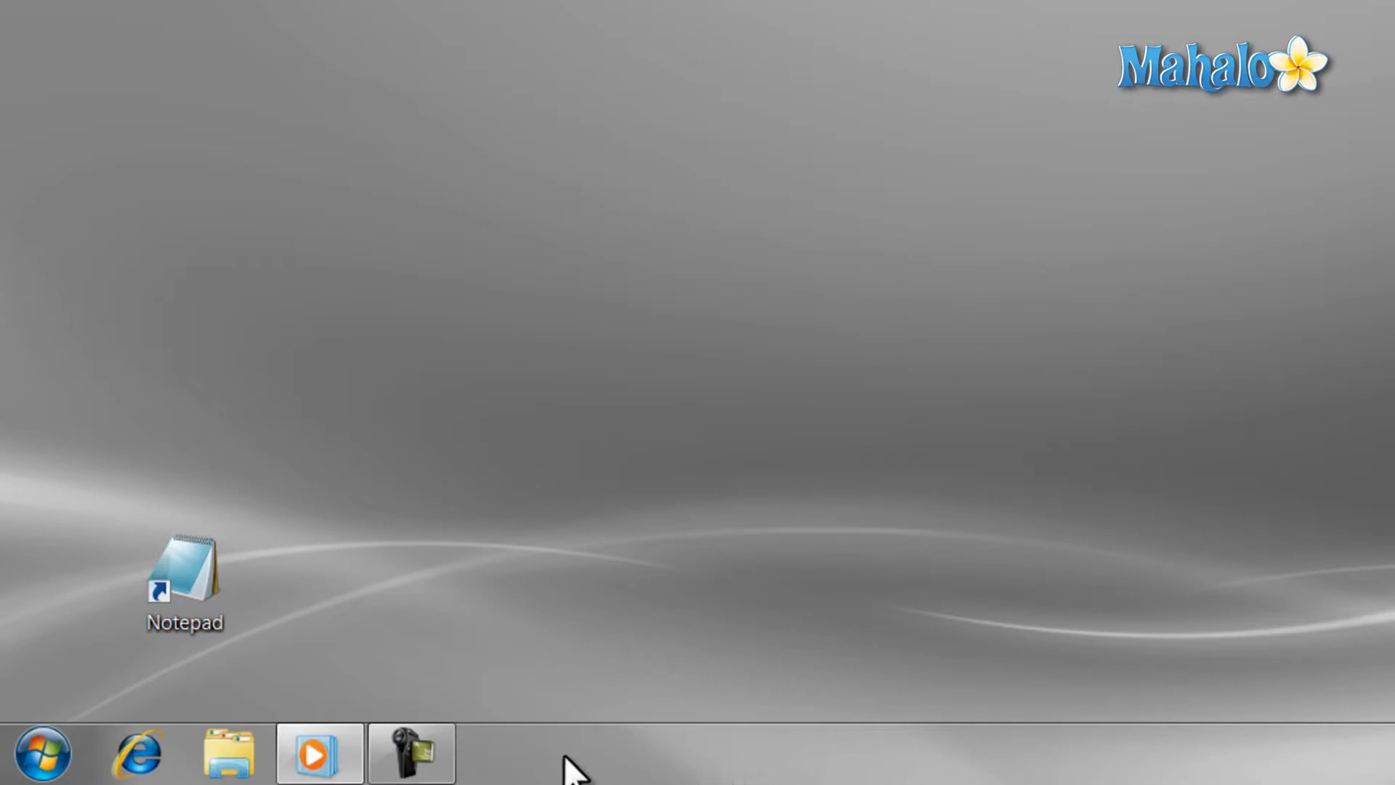
mouse_move(360, 649)
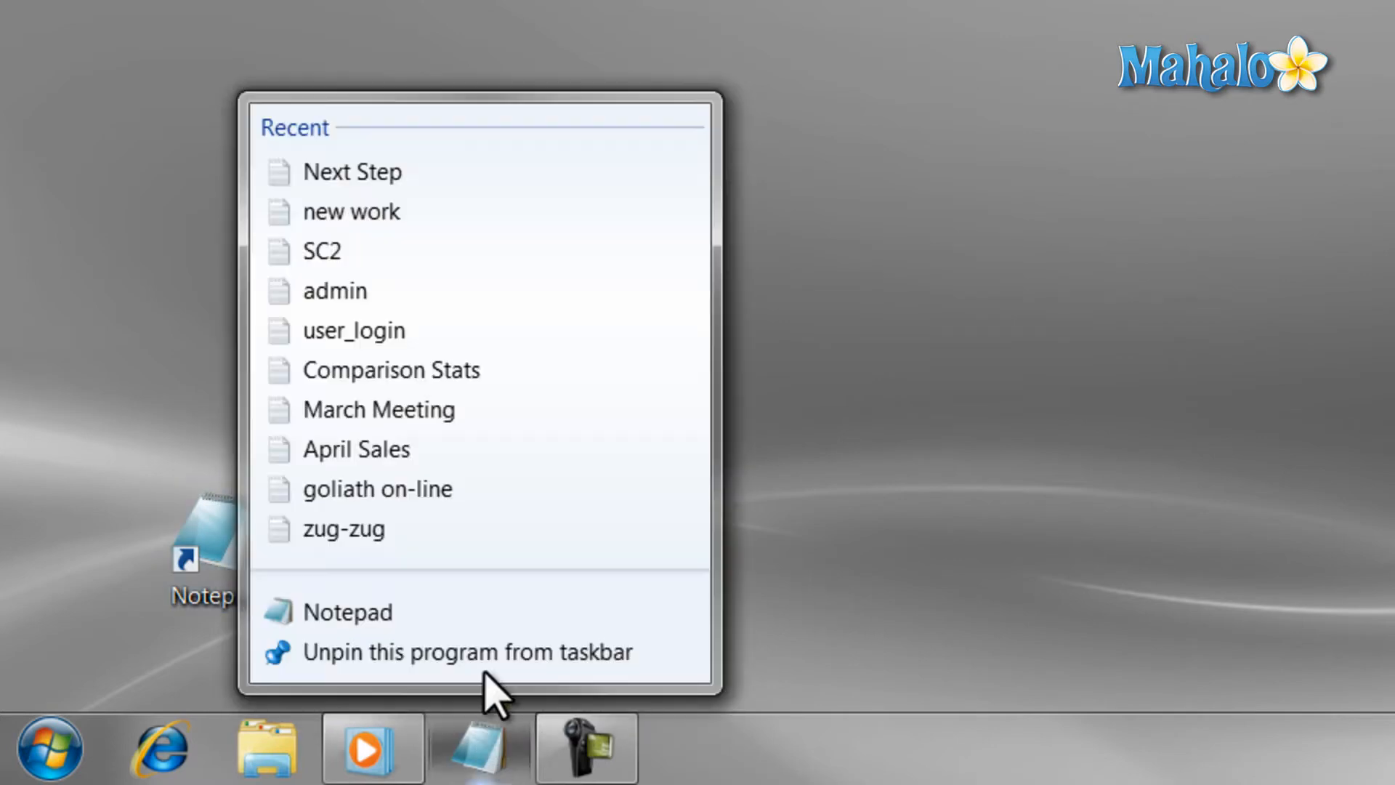
- Unpin Notepad from the taskbar and bring up the Taskbar and Start Menu Properties
left_click(464, 651)
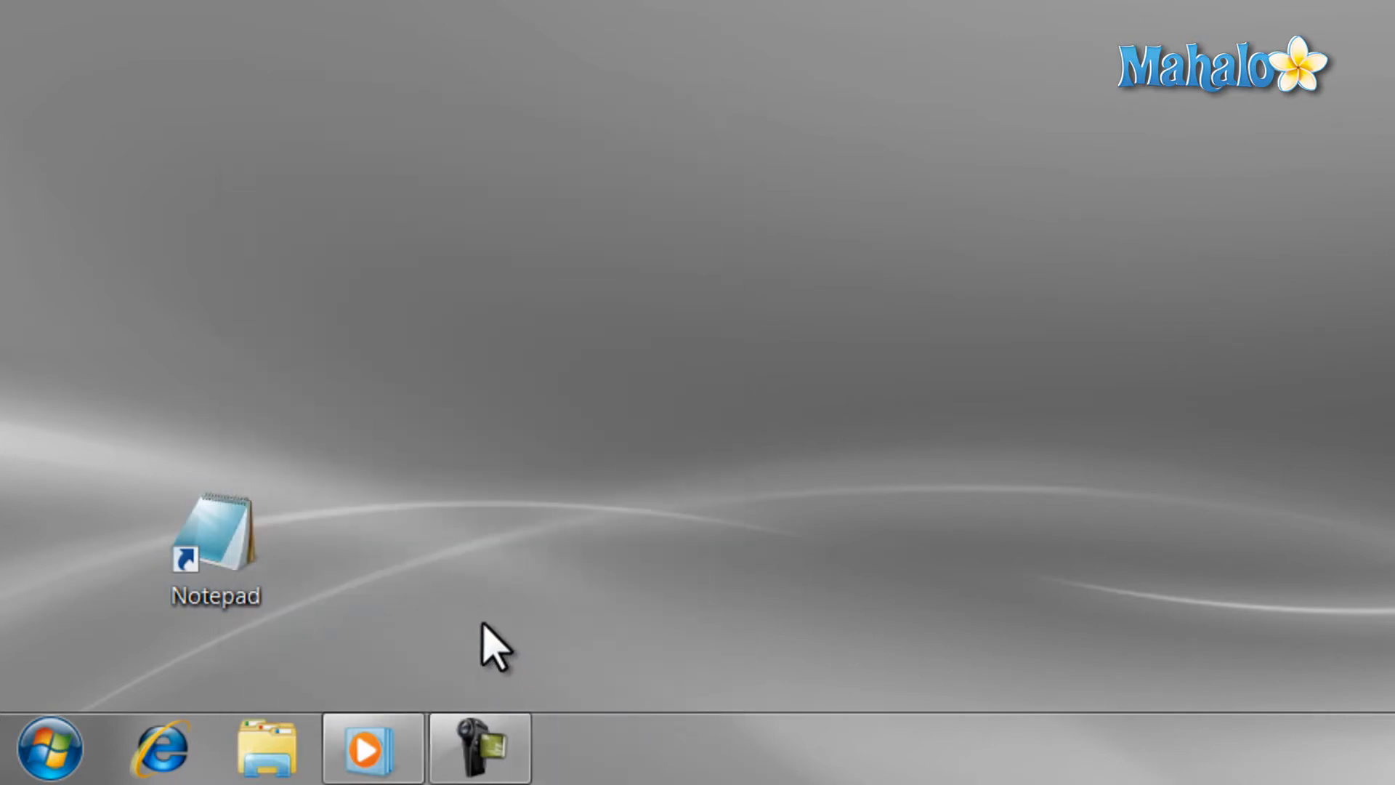
mouse_move(511, 734)
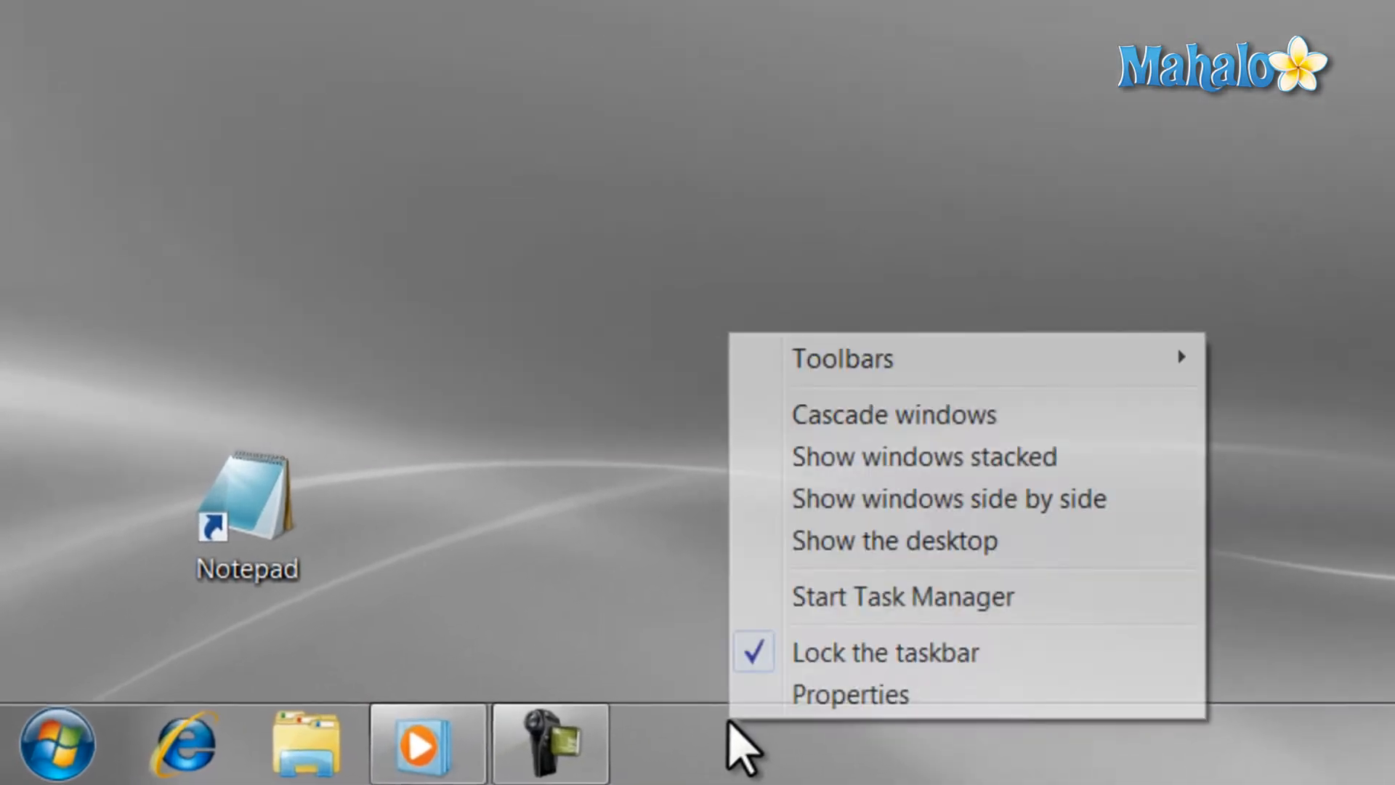
left_click(848, 694)
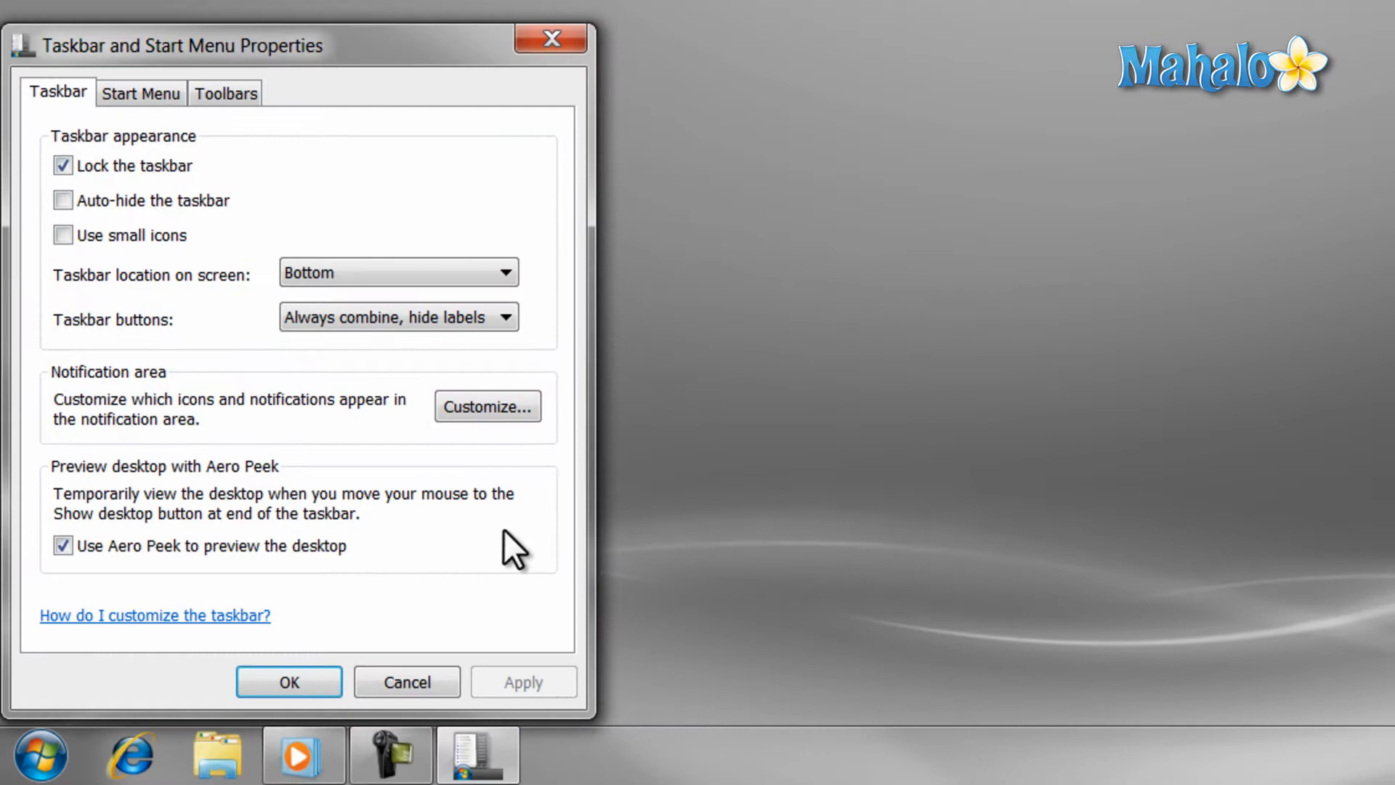
left_click(62, 235)
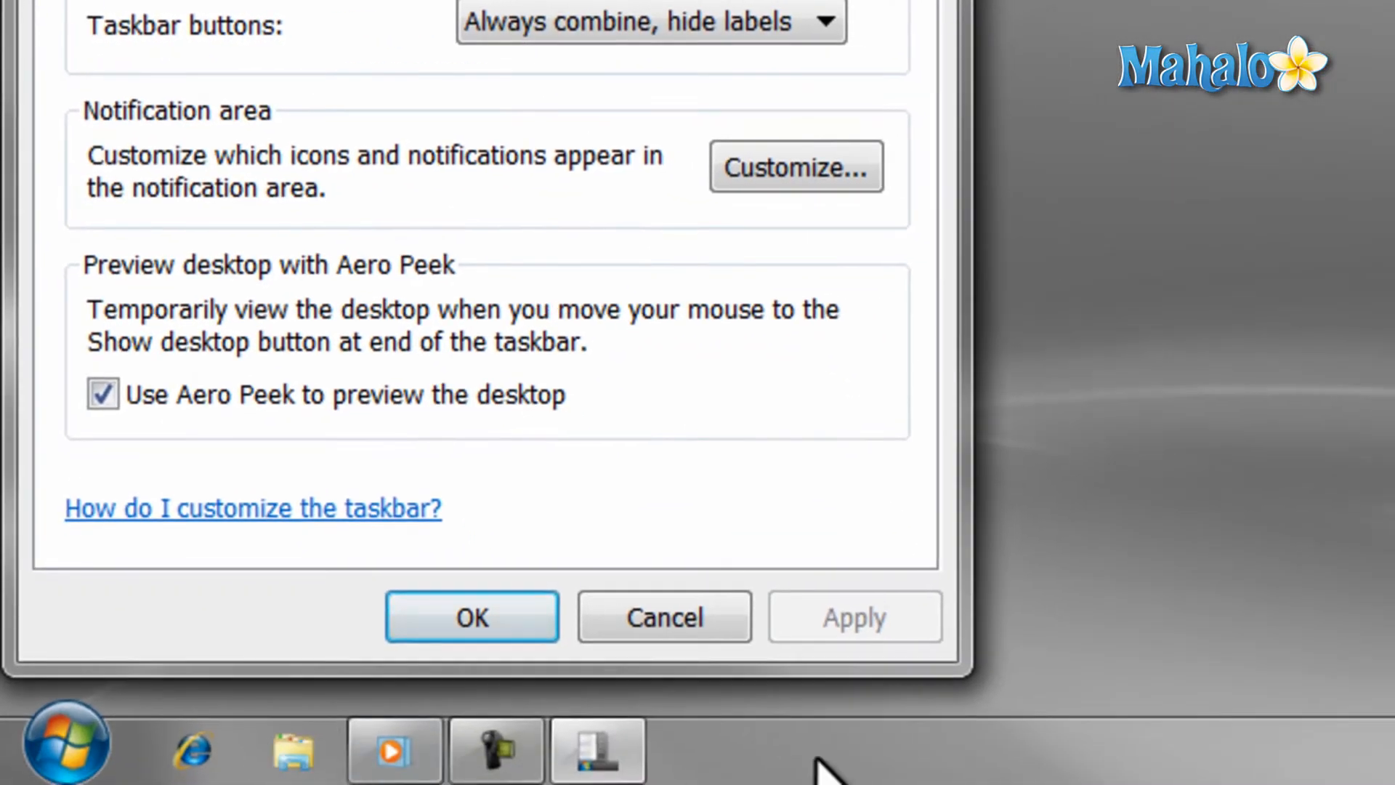
mouse_move(850, 616)
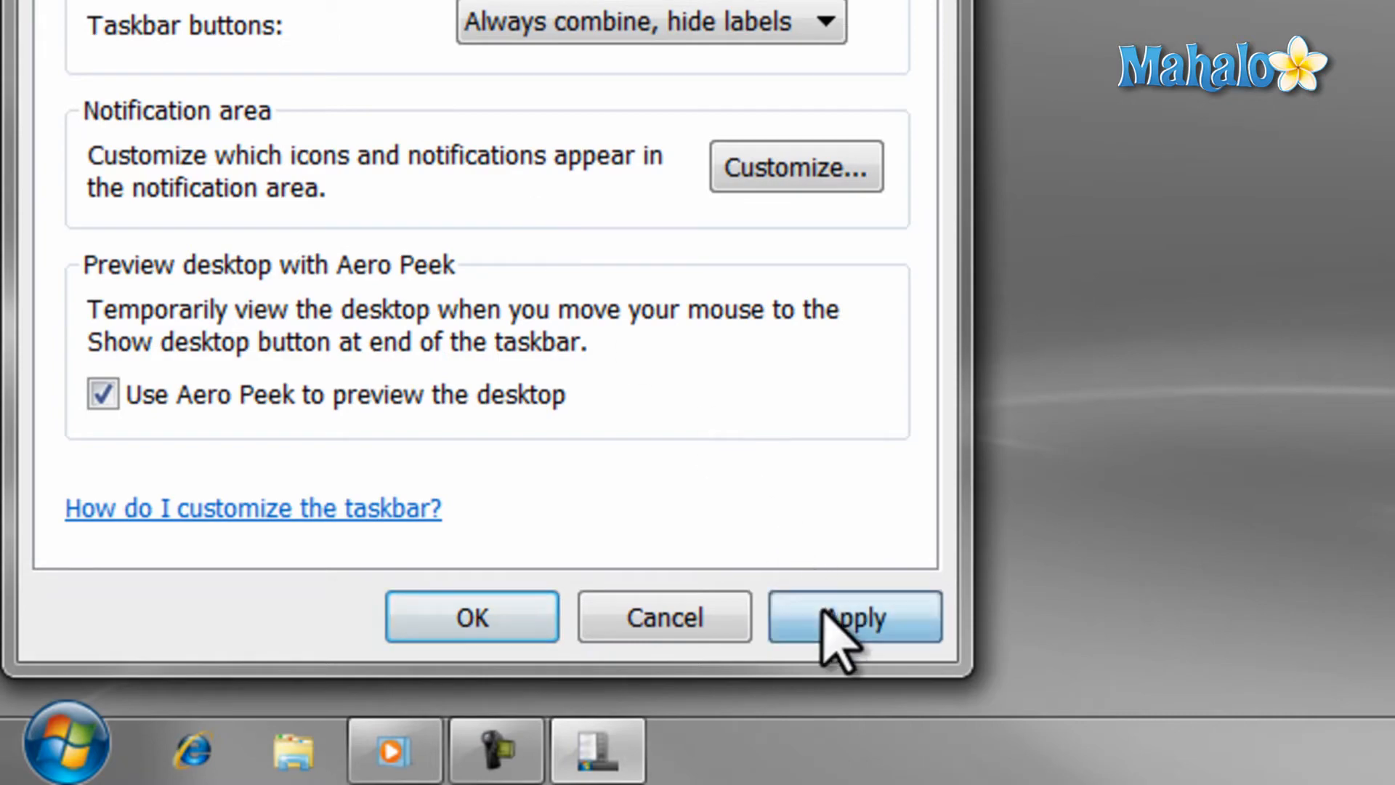
left_click(853, 616)
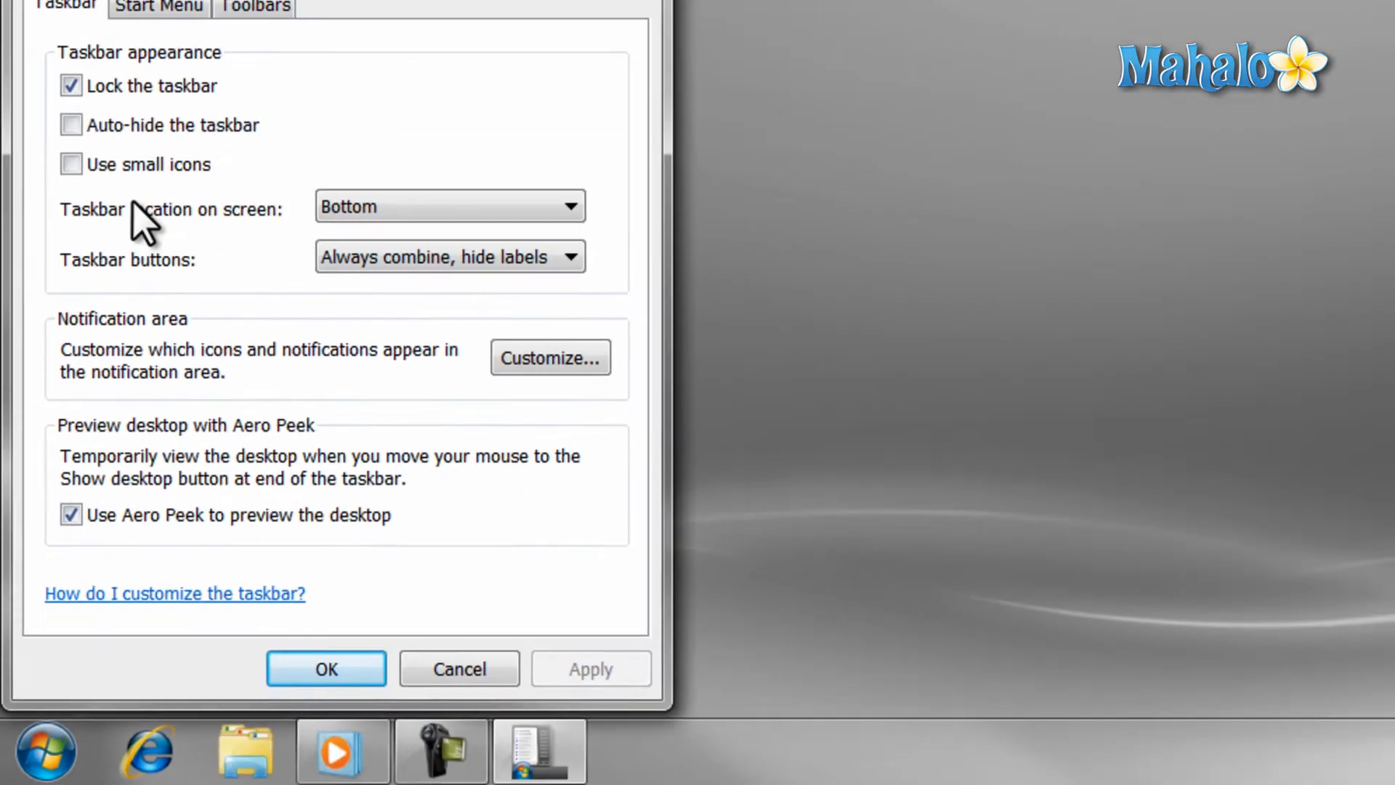
- Switch Auto-hide the taskbar on, apply it, then leave it unchecked again
left_click(71, 124)
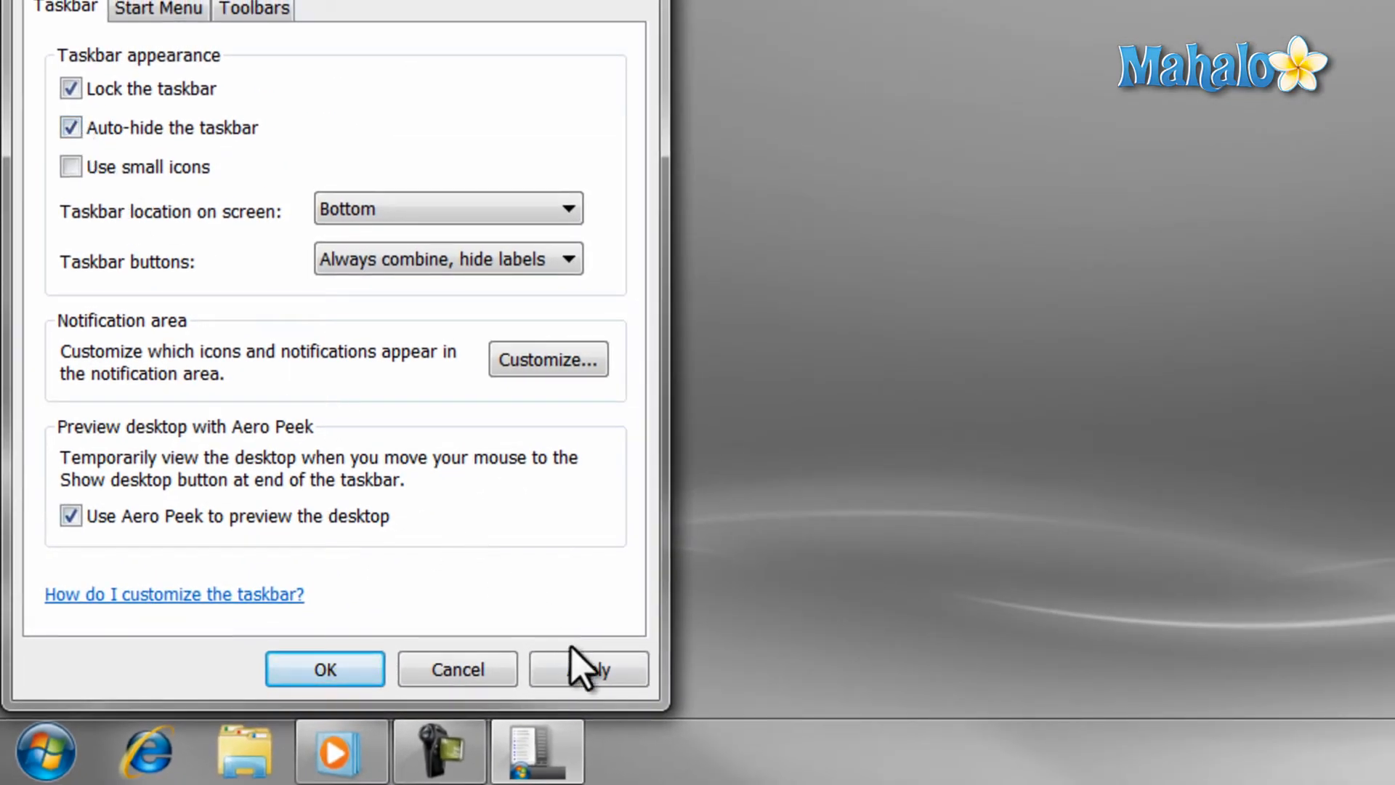
left_click(589, 668)
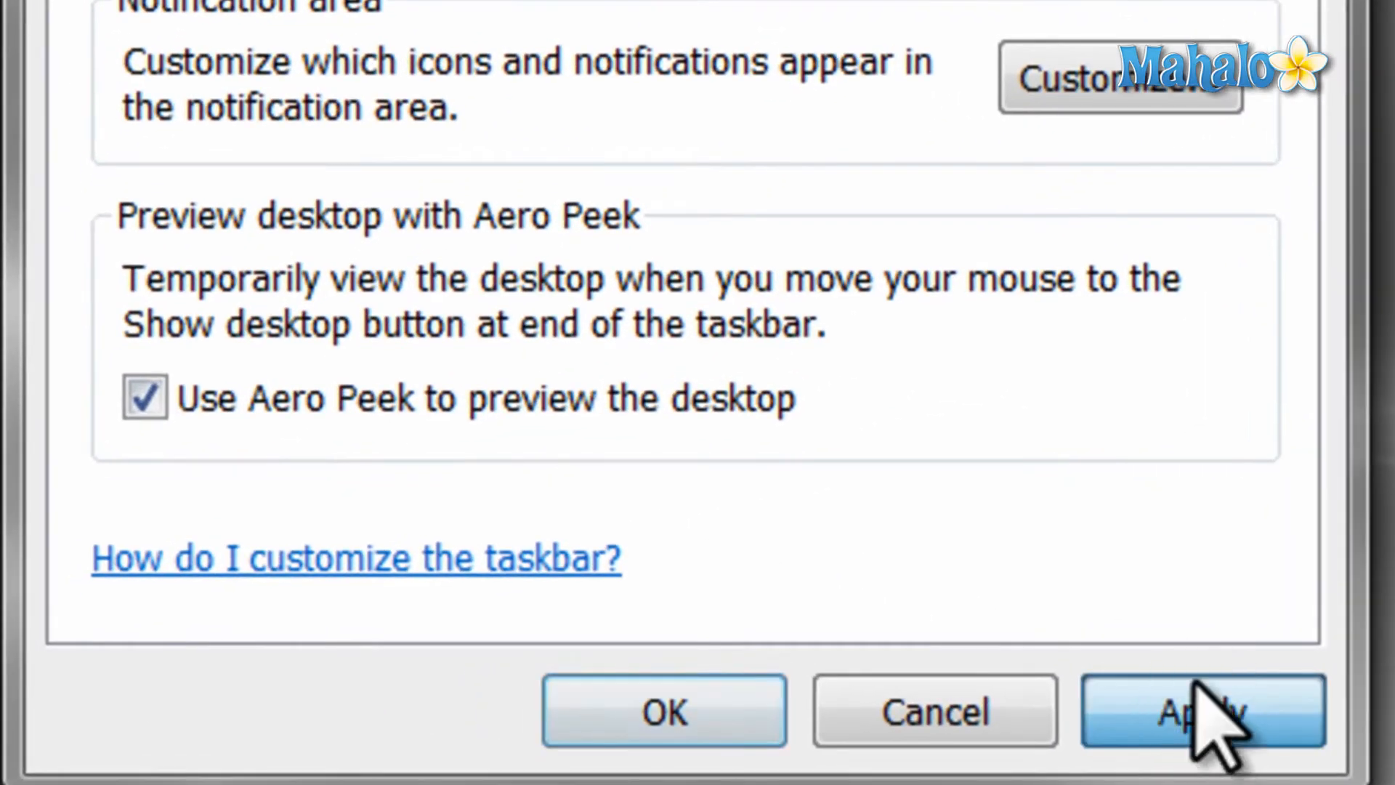
left_click(1201, 711)
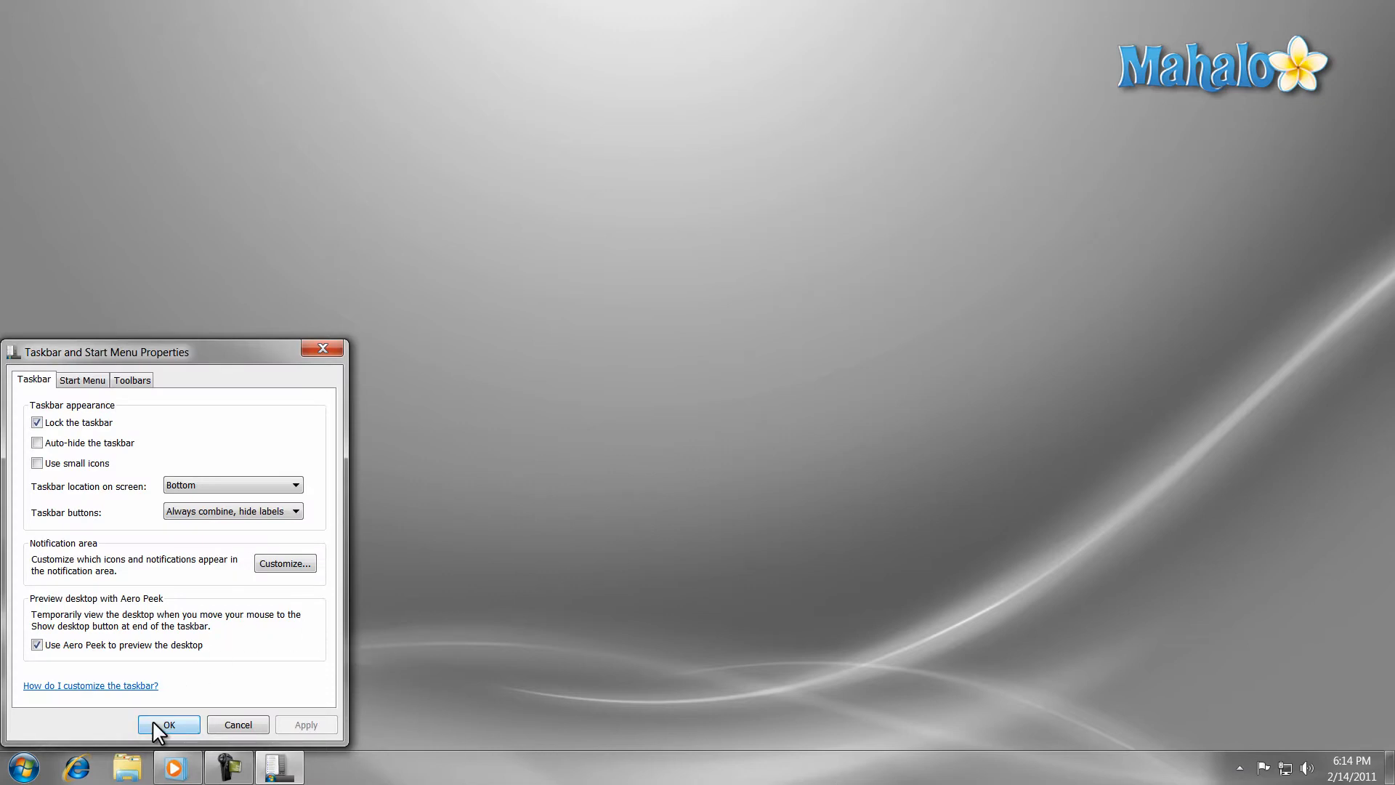
- Confirm the taskbar properties with OK, keeping the taskbar visible on the desktop
left_click(169, 723)
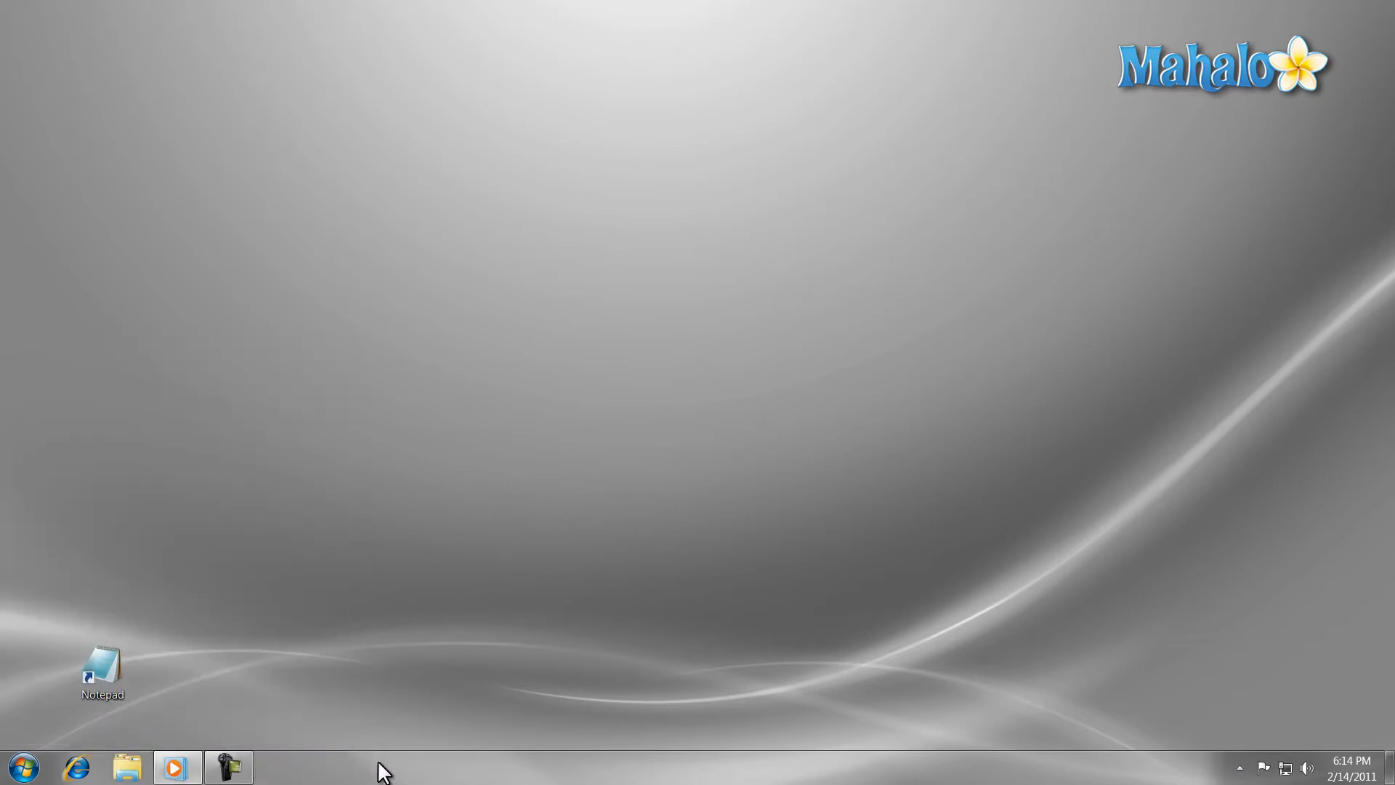
mouse_move(318, 771)
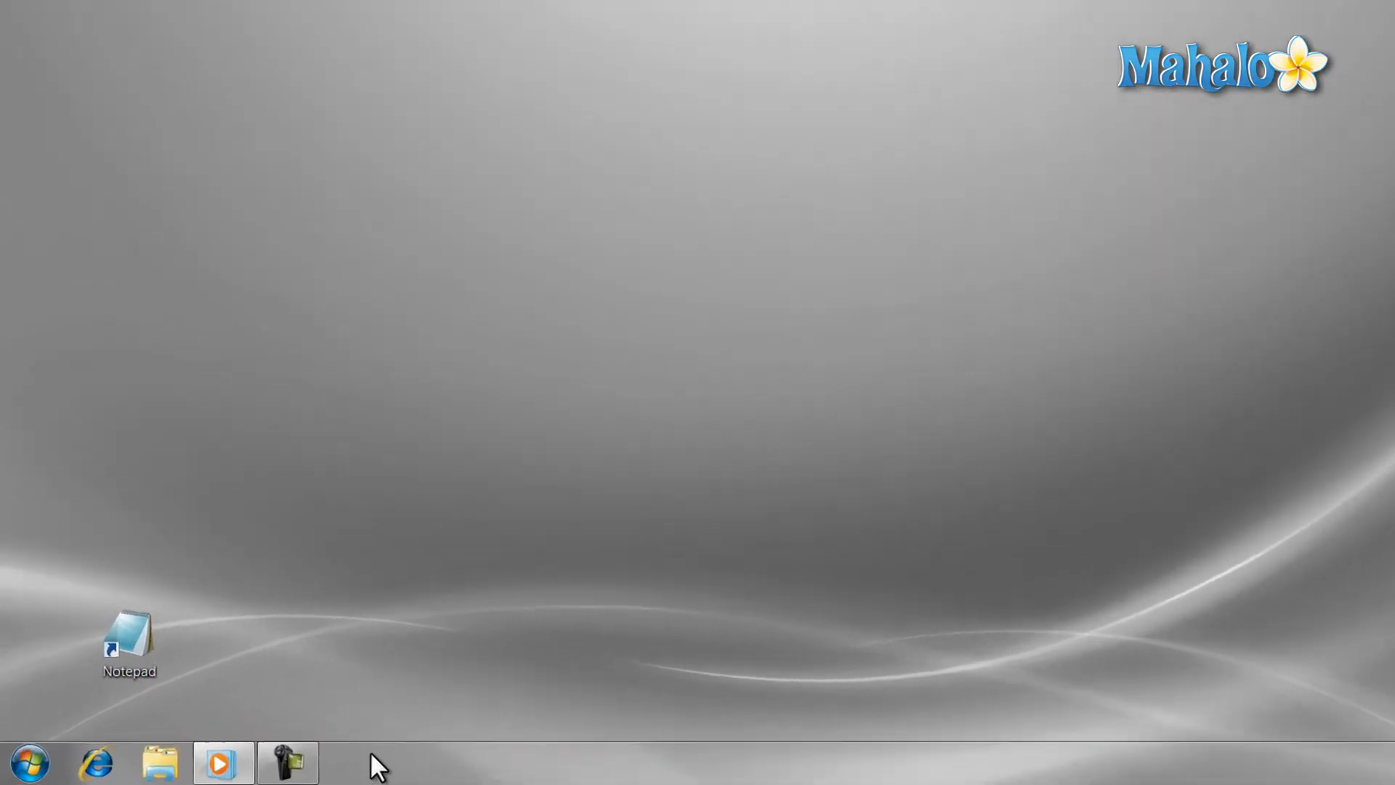
right_click(373, 765)
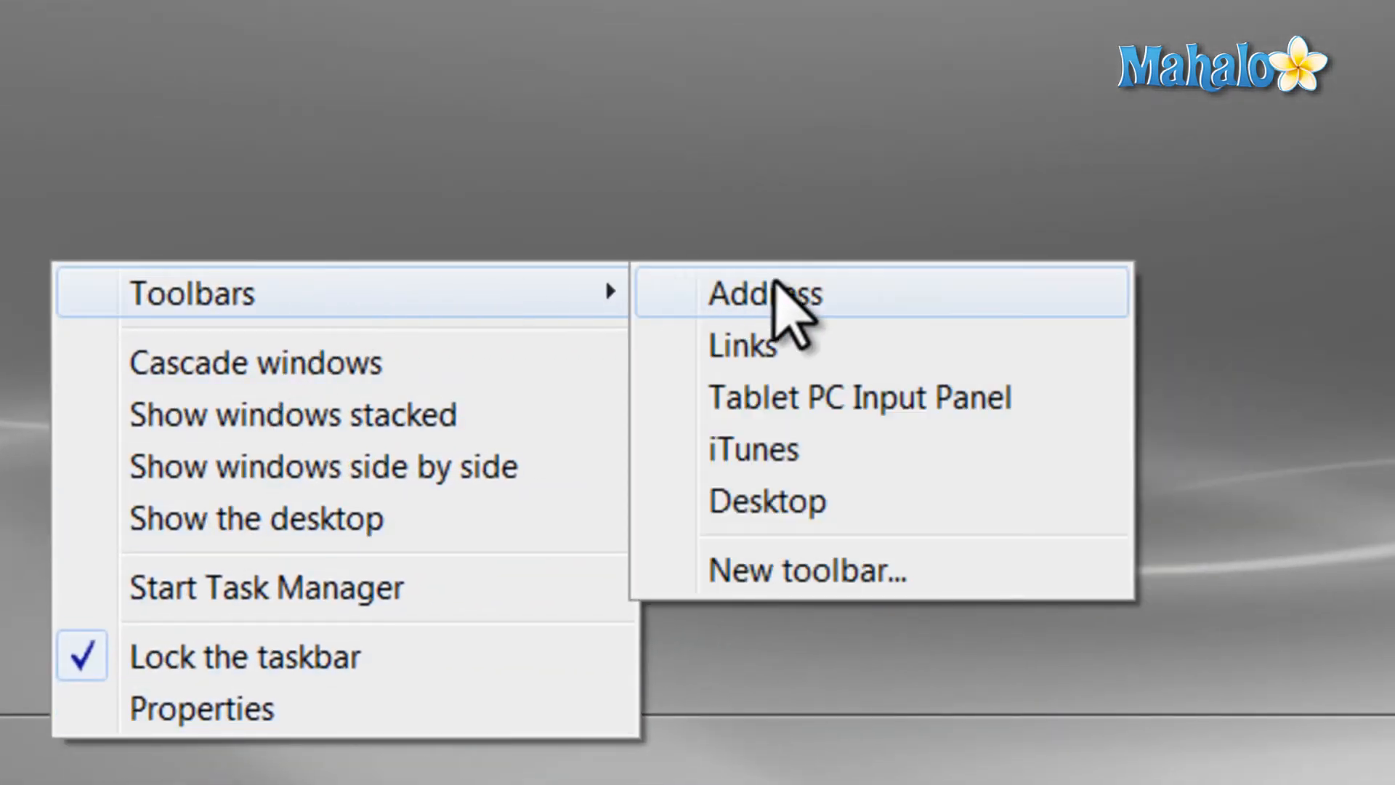
left_click(763, 294)
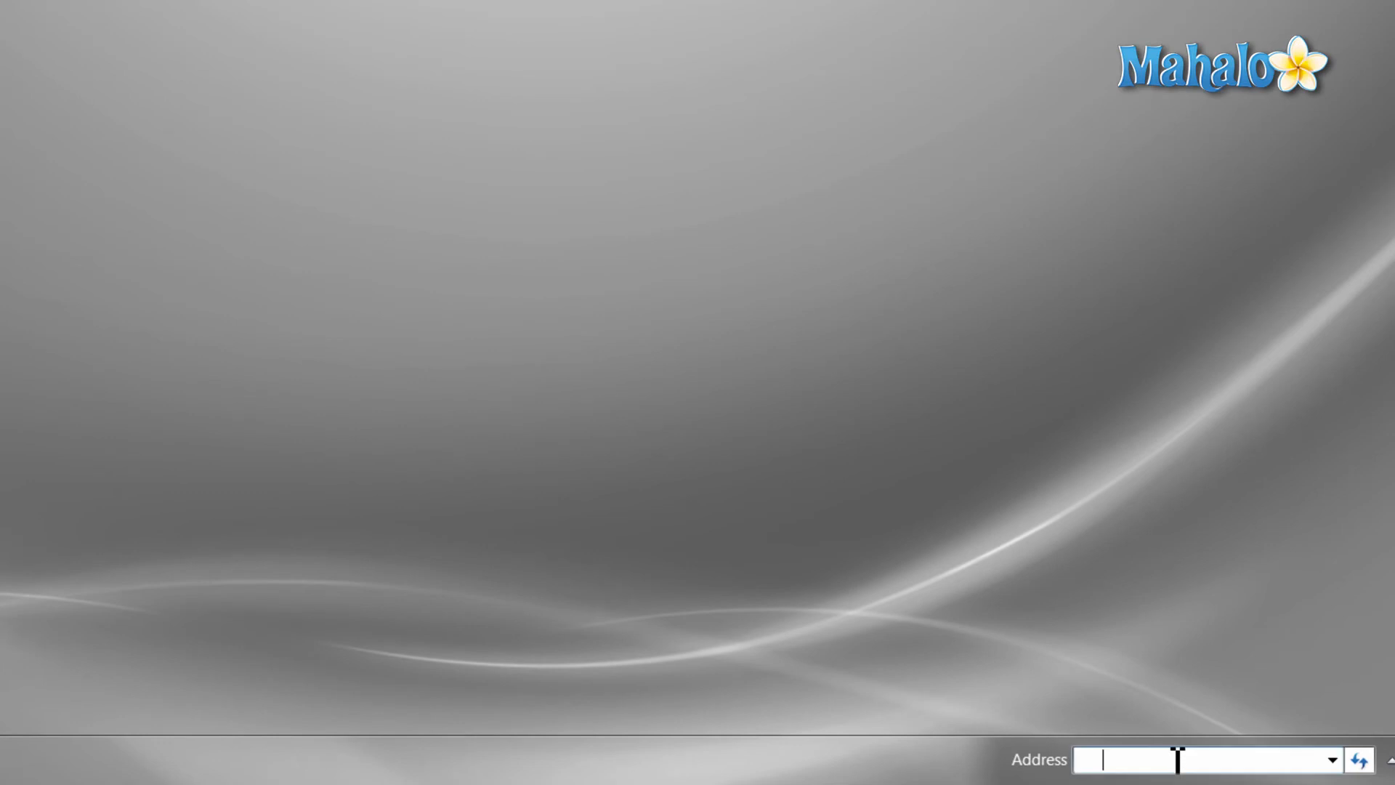
type("w")
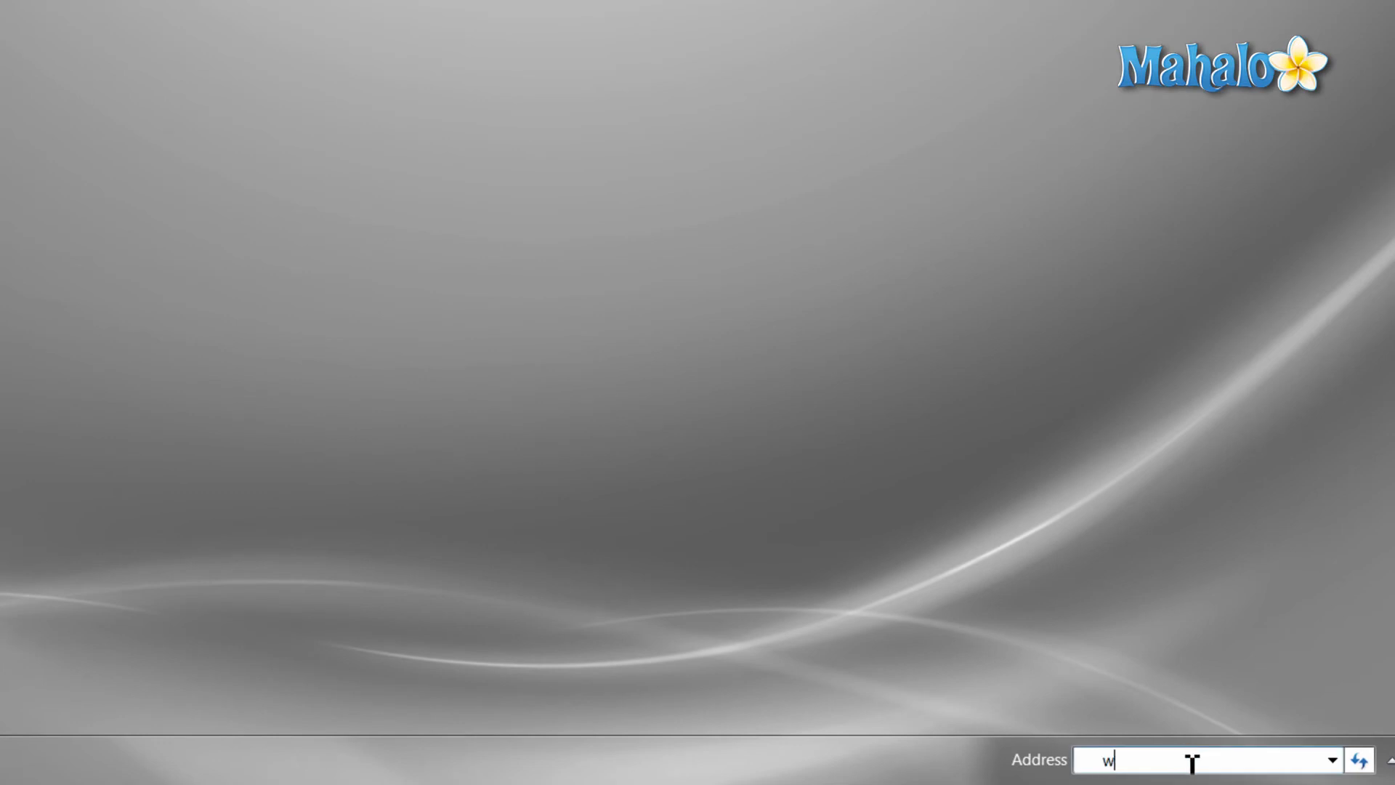
type("ww.mahalo.com")
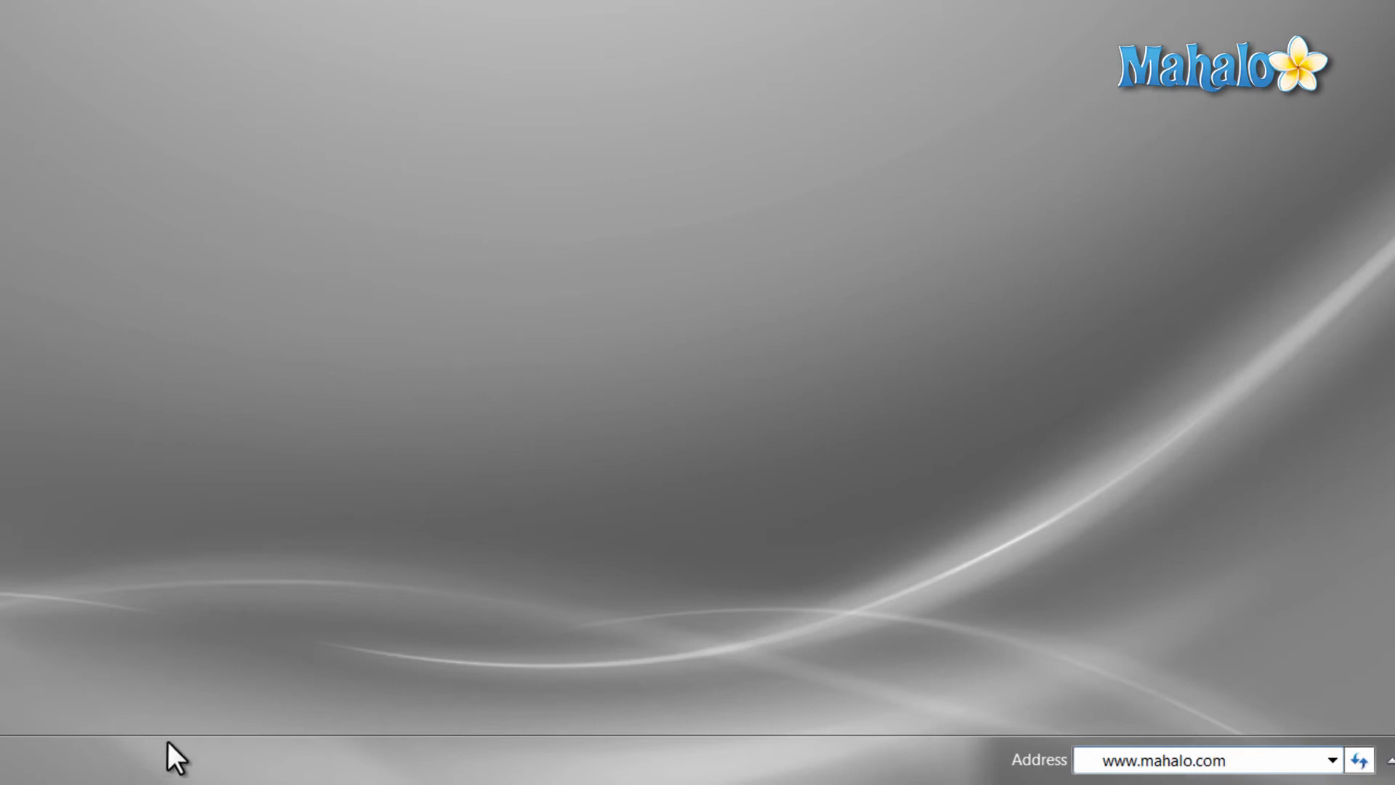
right_click(173, 757)
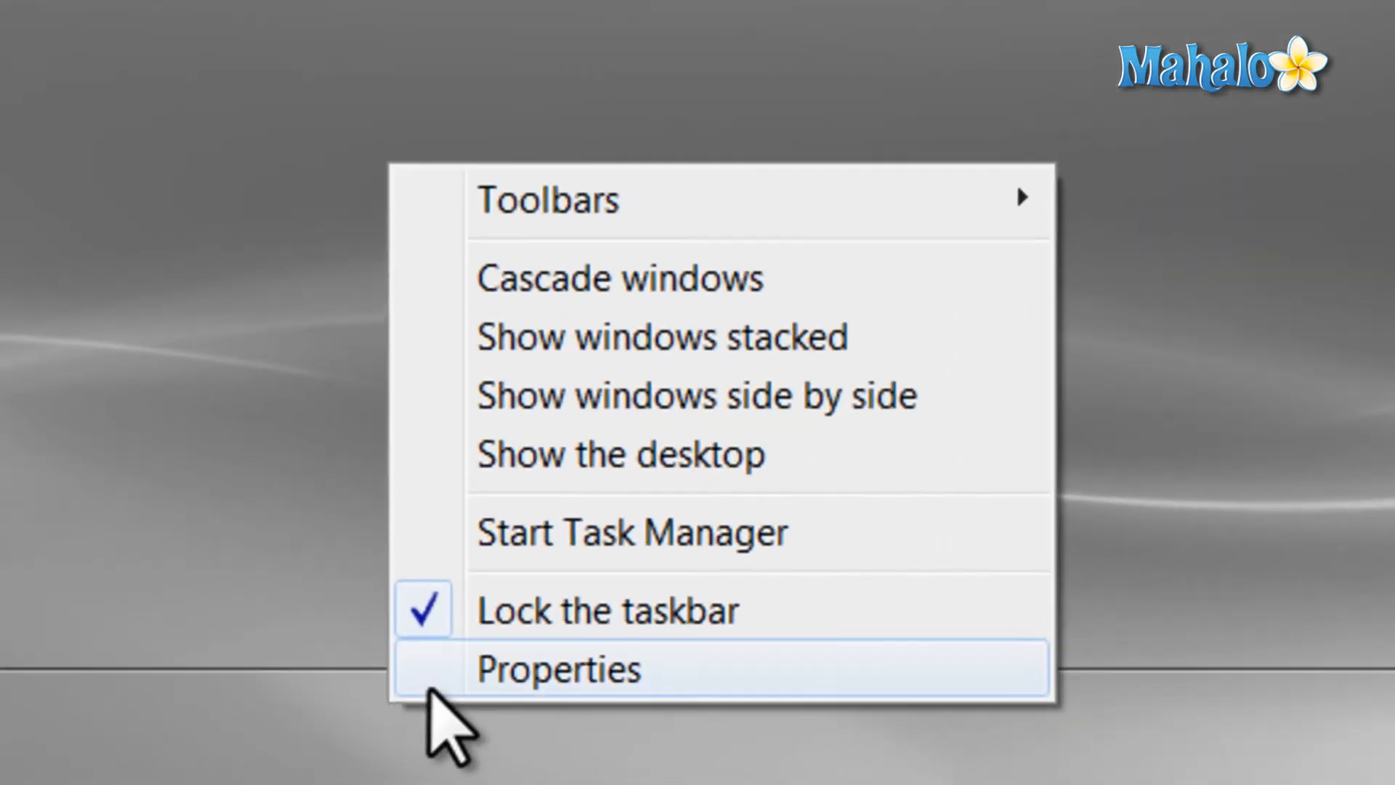
left_click(557, 669)
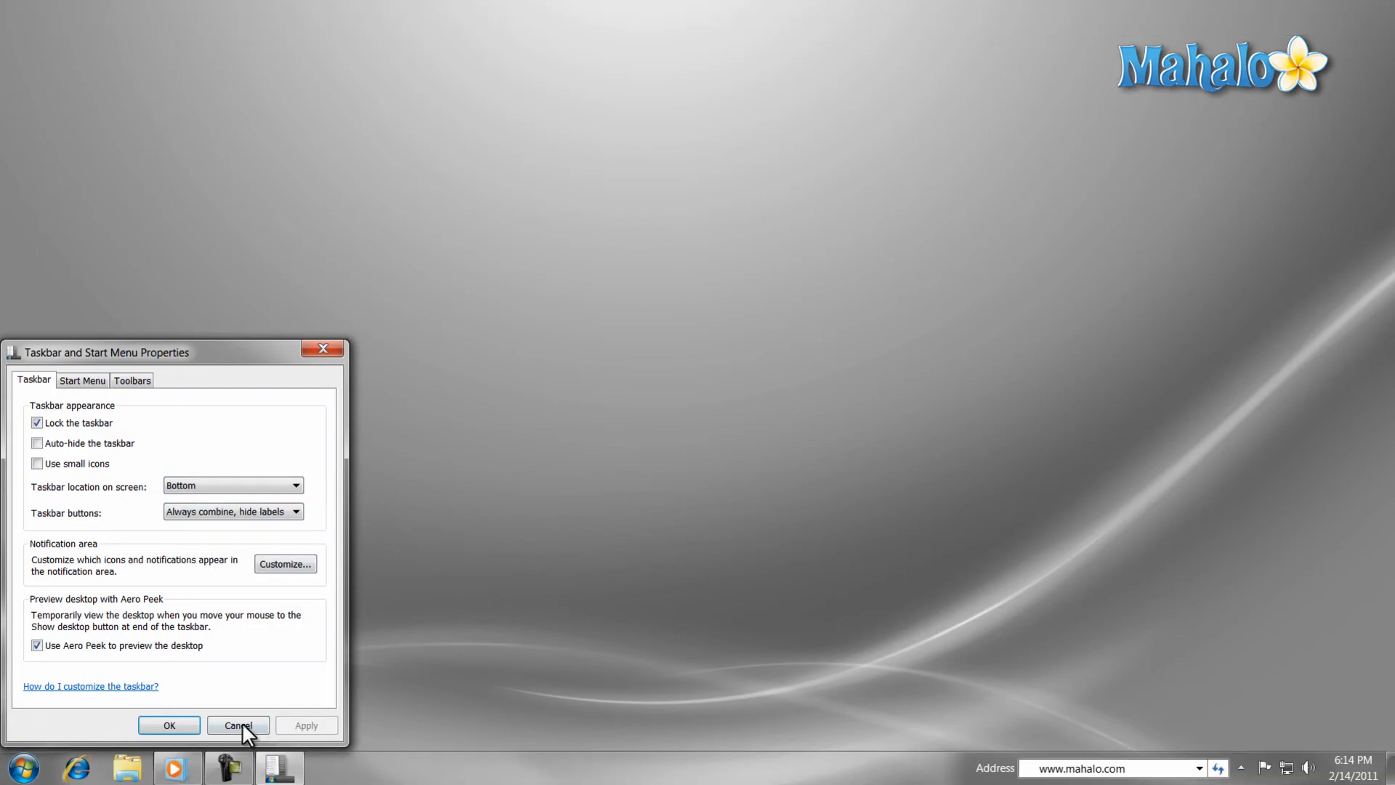
left_click(237, 725)
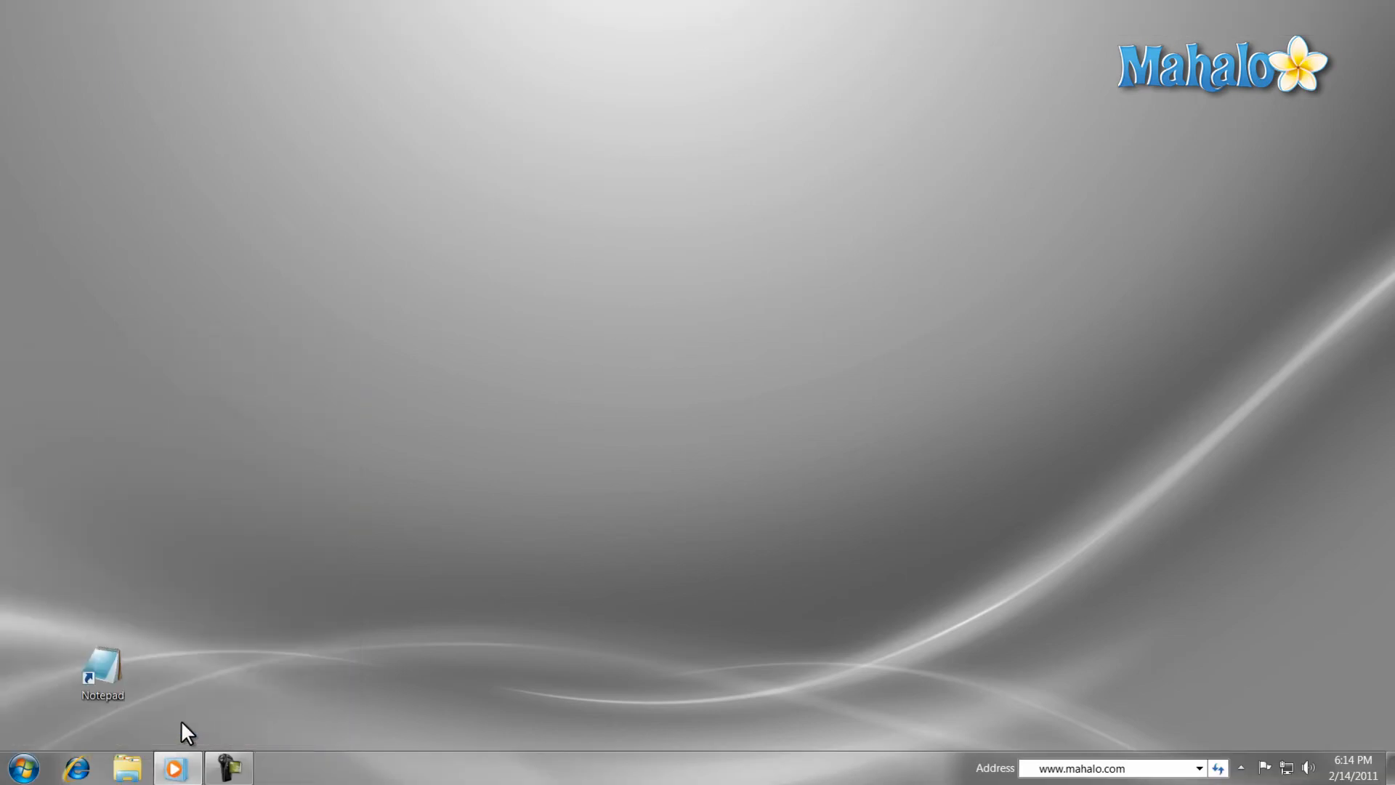